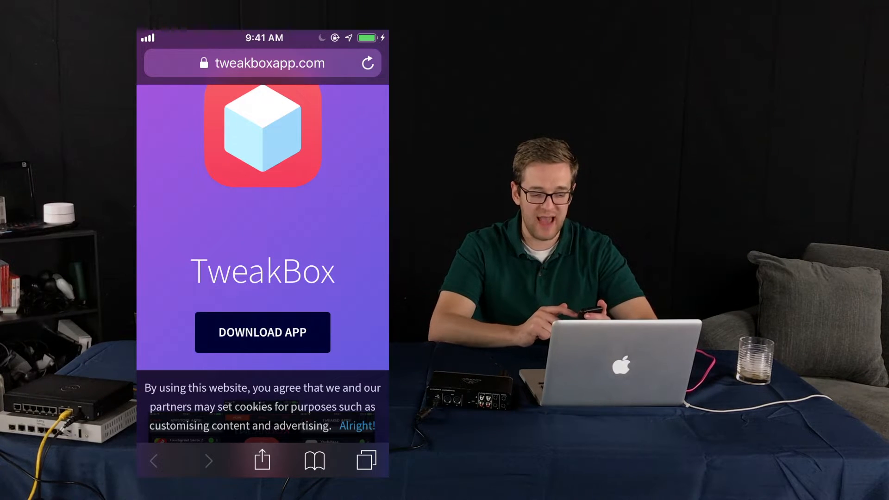
Start the TweakBox download on tweakboxapp.com and allow the site to show its profile in Settings
scroll("down", 3)
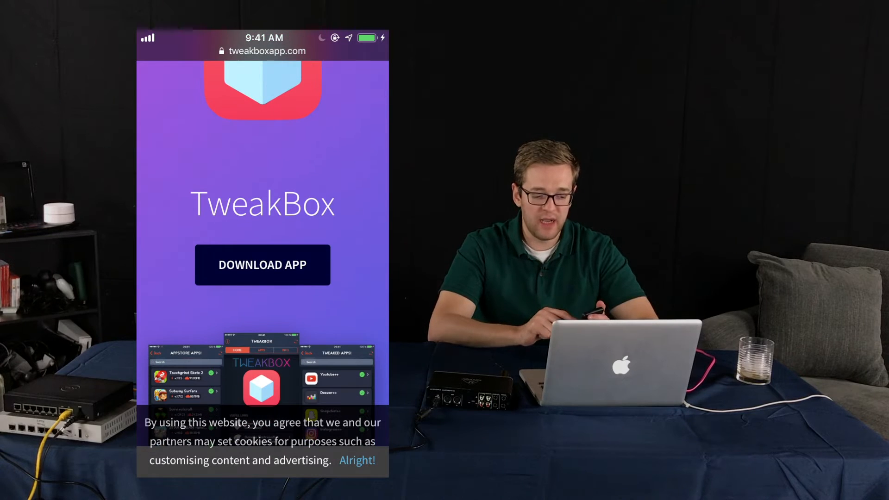
left_click(262, 265)
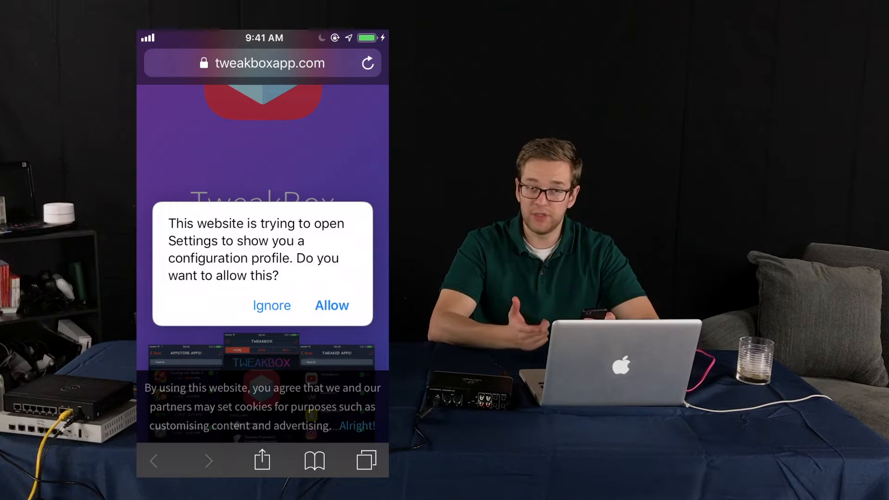
left_click(331, 305)
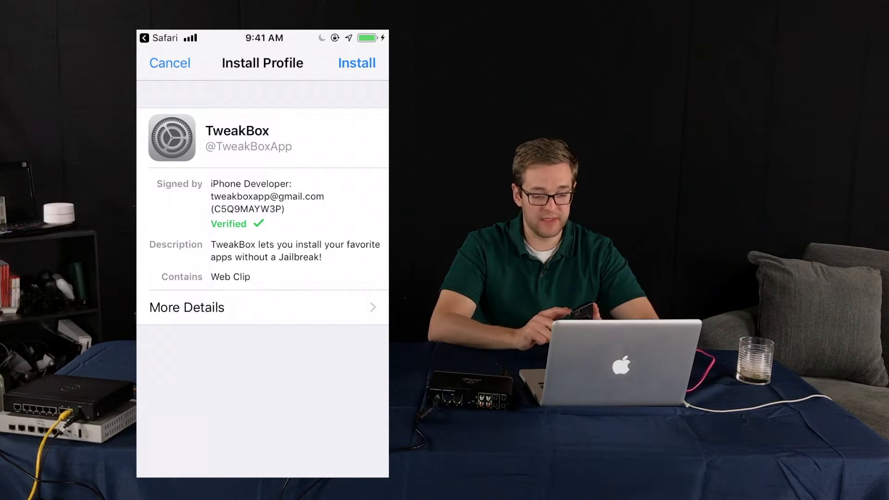
Install the verified TweakBox configuration profile from the Install Profile screen
left_click(357, 63)
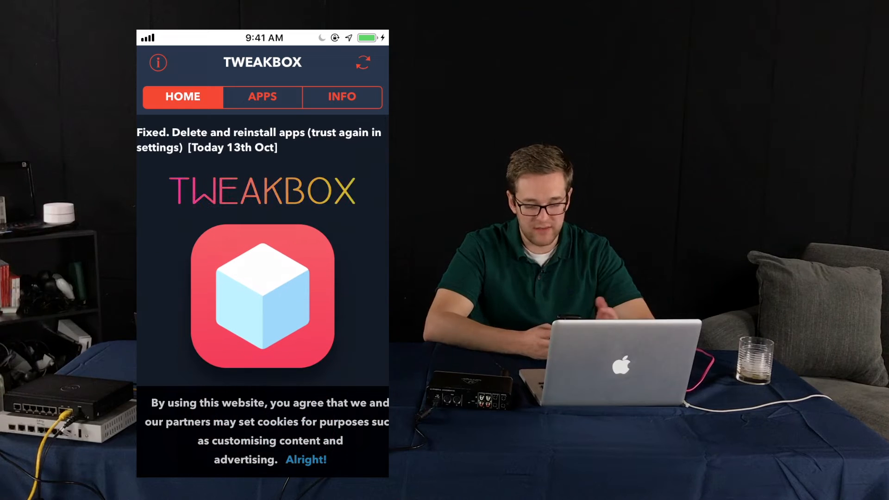
Reach the Appstore Apps category from the APPS tab, backing out of the NoThx page
left_click(262, 97)
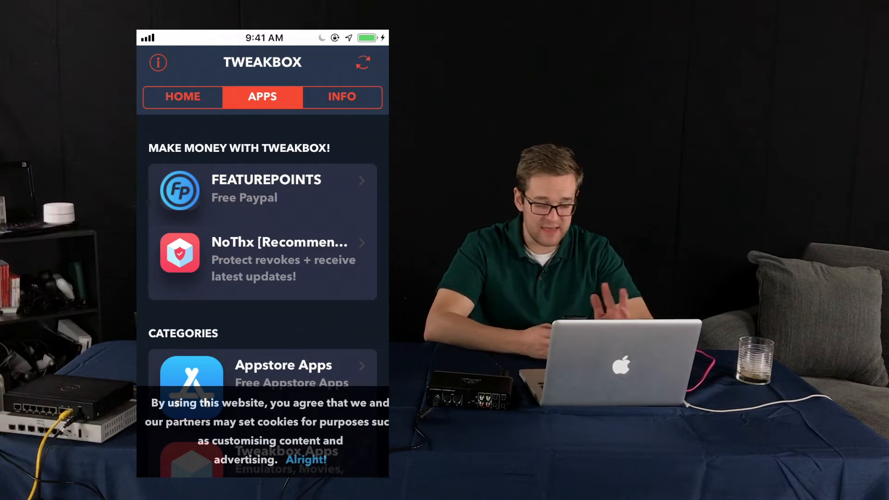
scroll("down", 3)
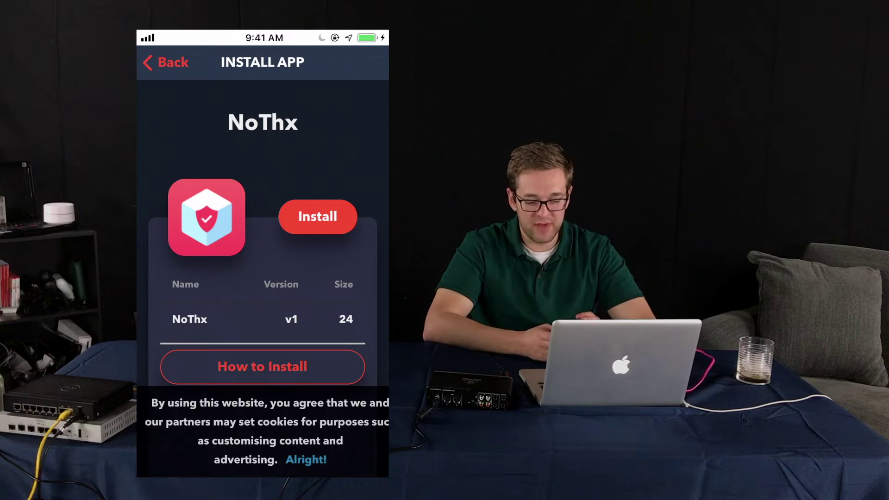
left_click(164, 61)
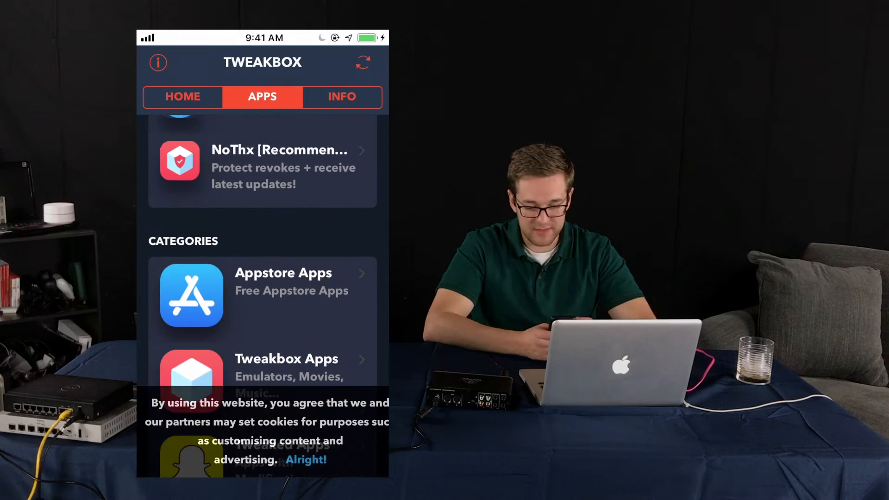
left_click(284, 295)
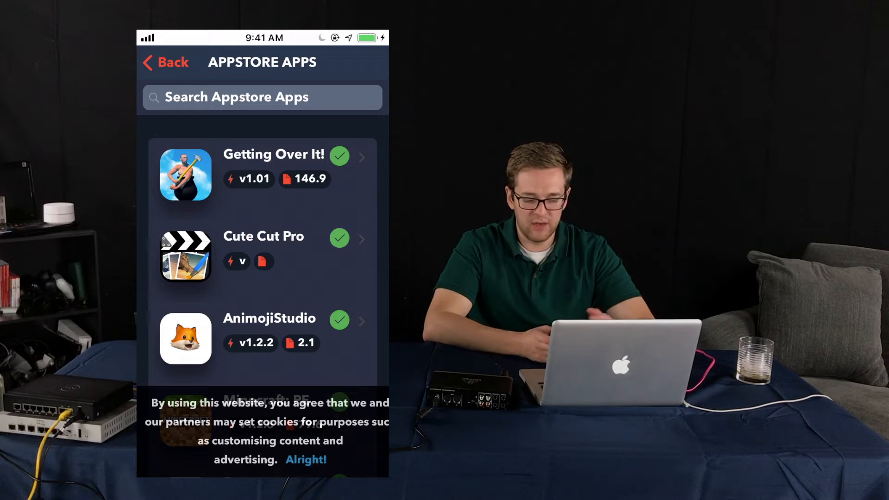
Scroll through the Appstore Apps list and Getting Over It!'s install page
scroll("down", 3)
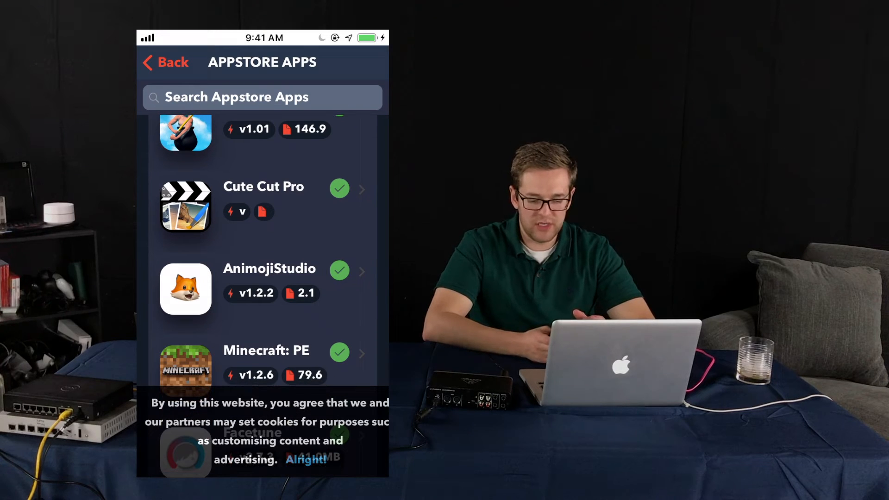
scroll("down", 3)
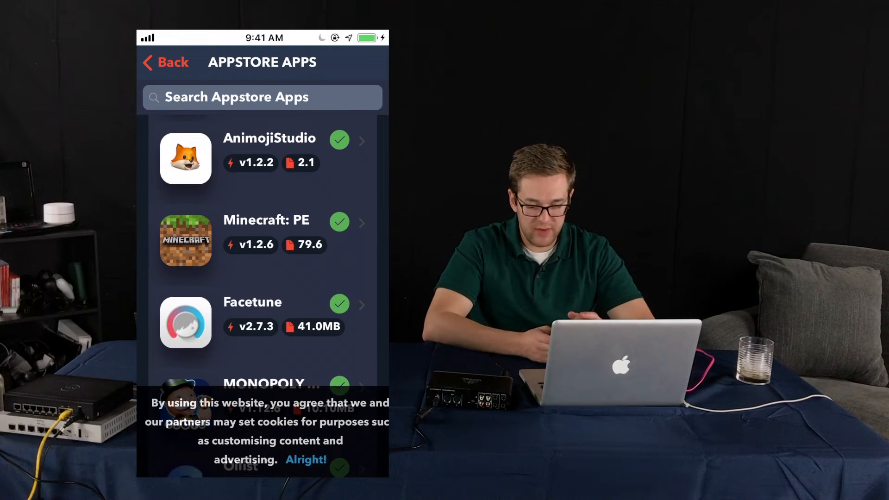
scroll("down", 3)
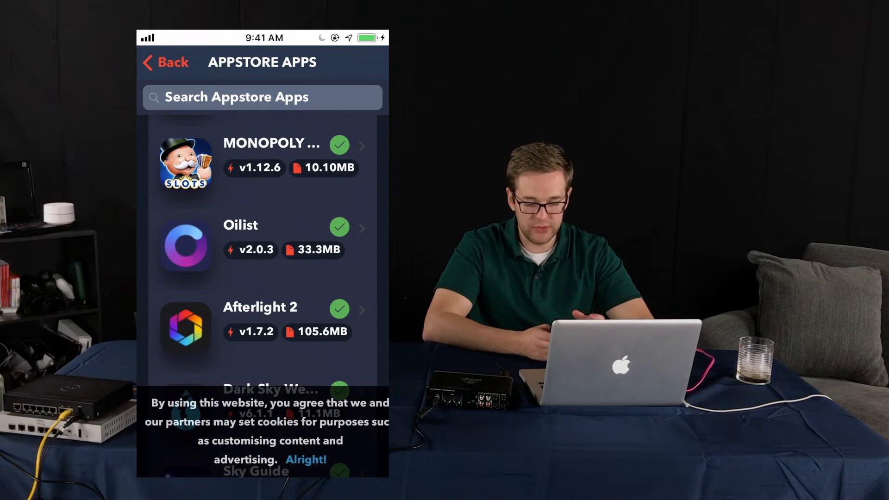
scroll("down", 3)
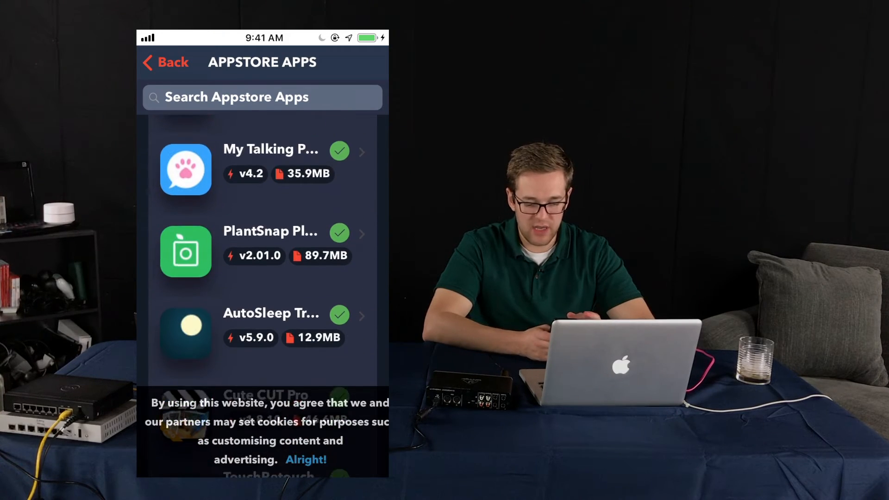
scroll("down", 3)
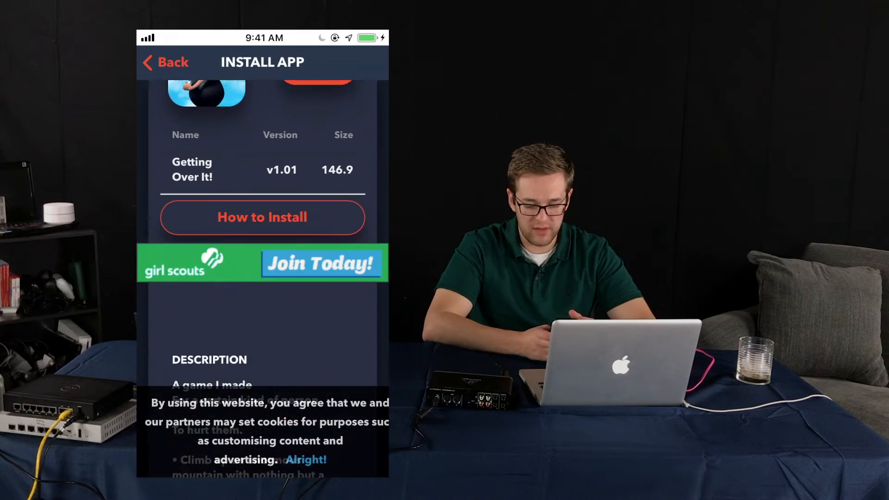
scroll("down", 3)
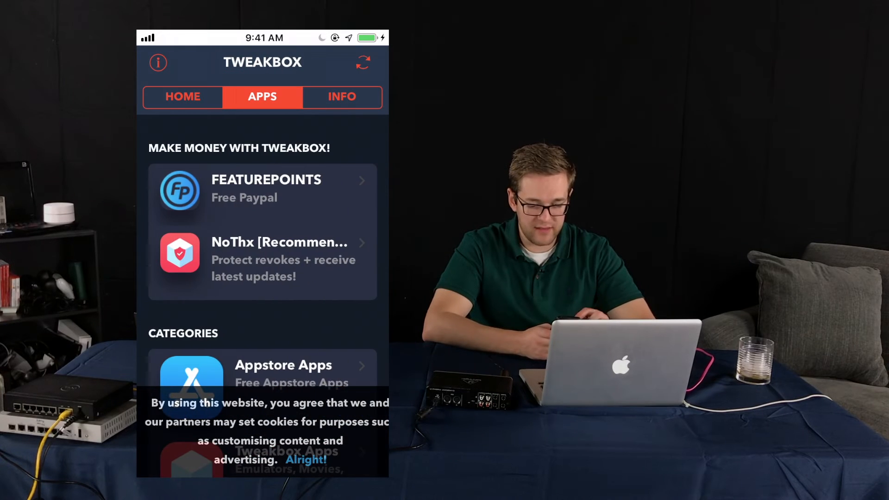
Enter the Tweakbox Apps catalog and scroll from iCleaner and iDos onward
scroll("down", 3)
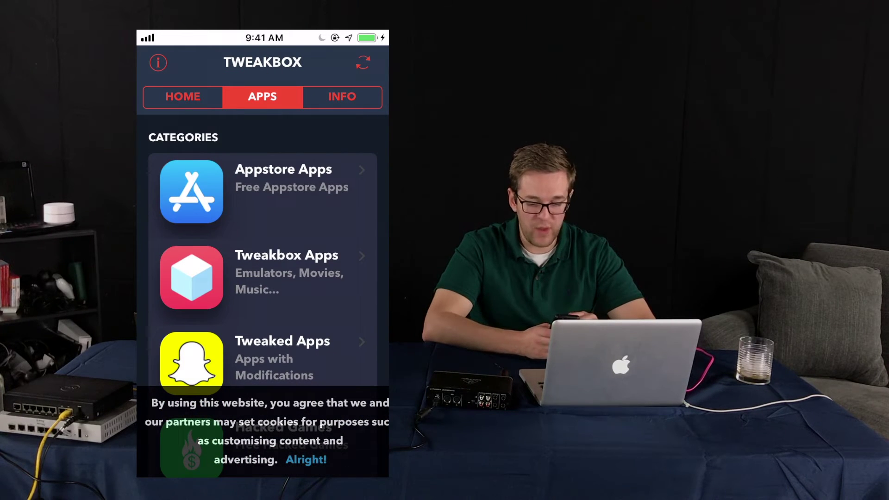
left_click(261, 277)
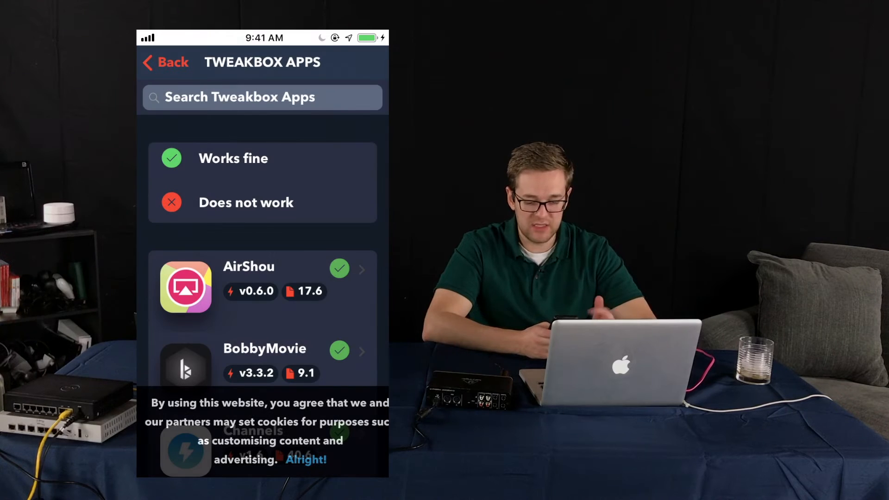
scroll("down", 3)
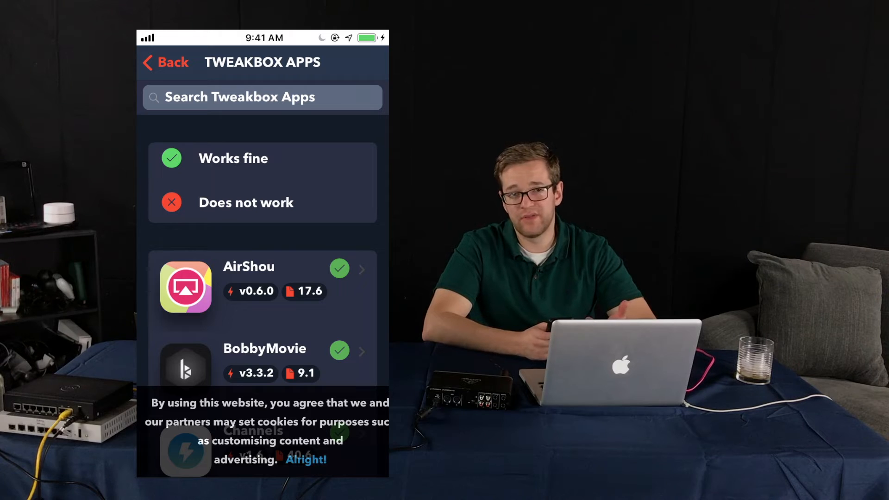
scroll("down", 3)
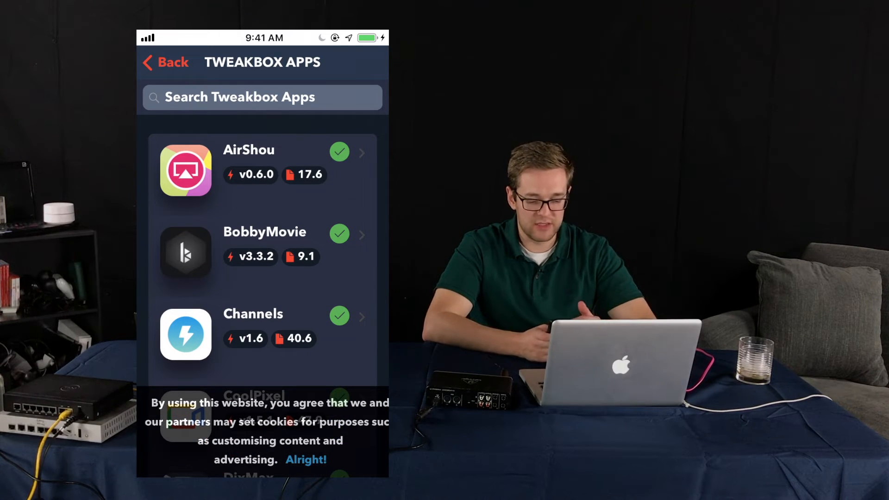
scroll("down", 3)
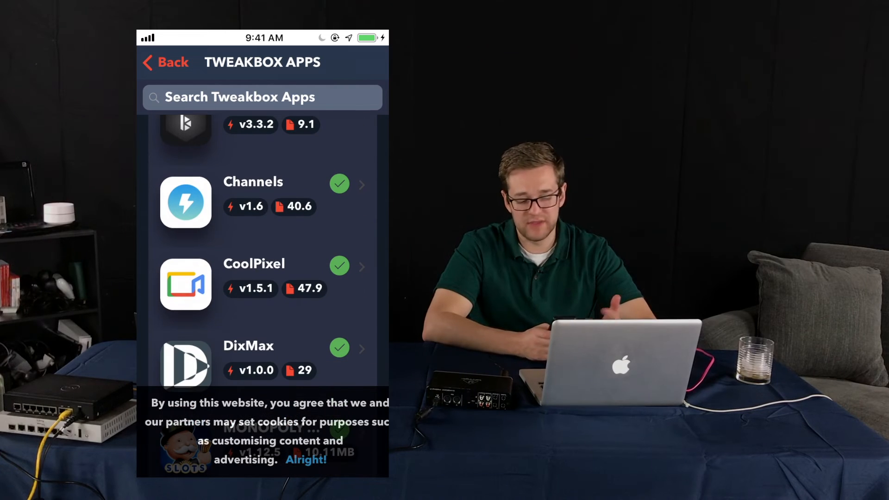
scroll("down", 3)
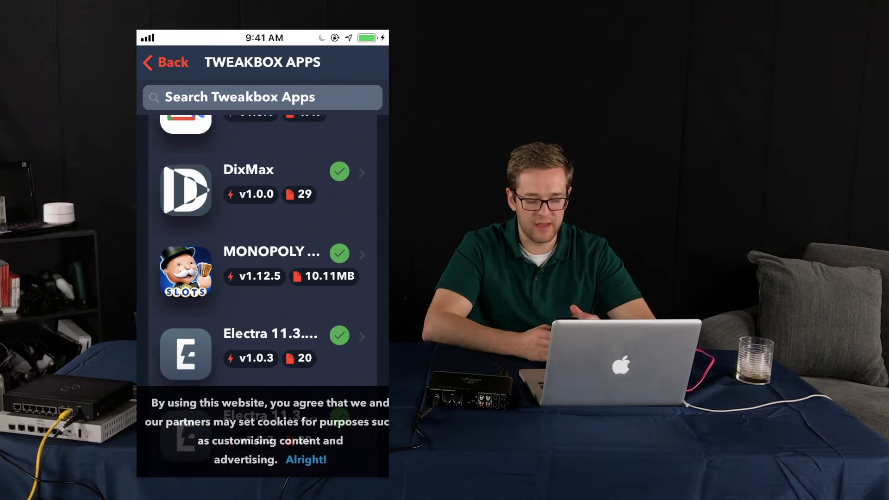
scroll("down", 3)
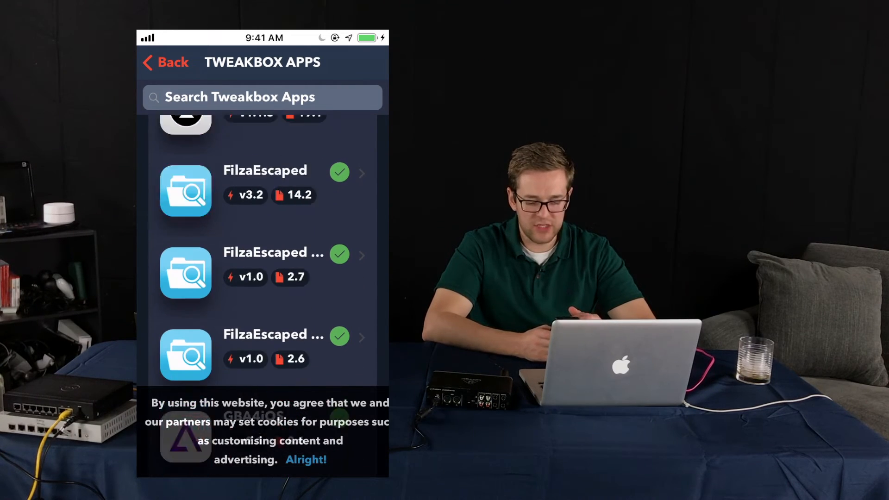
scroll("down", 3)
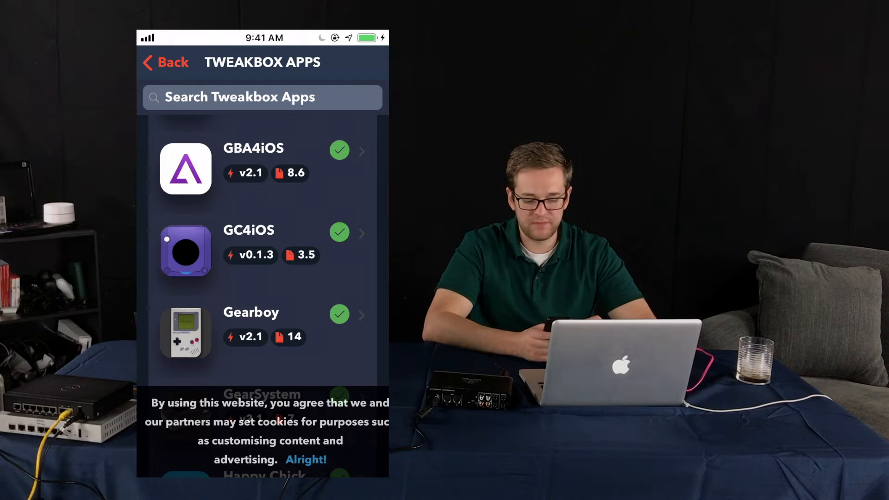
scroll("down", 3)
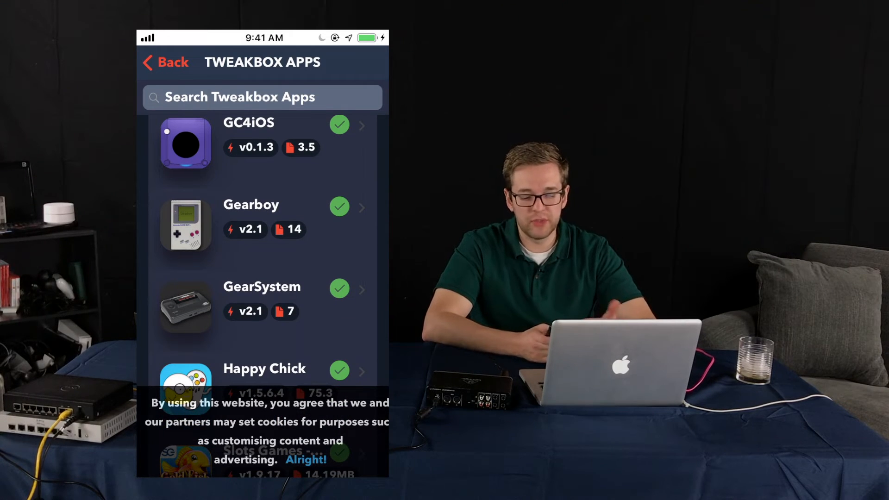
Continue scrolling the Tweakbox Apps list past the Jailbreak tools, Kodi and LazyMan
scroll("down", 3)
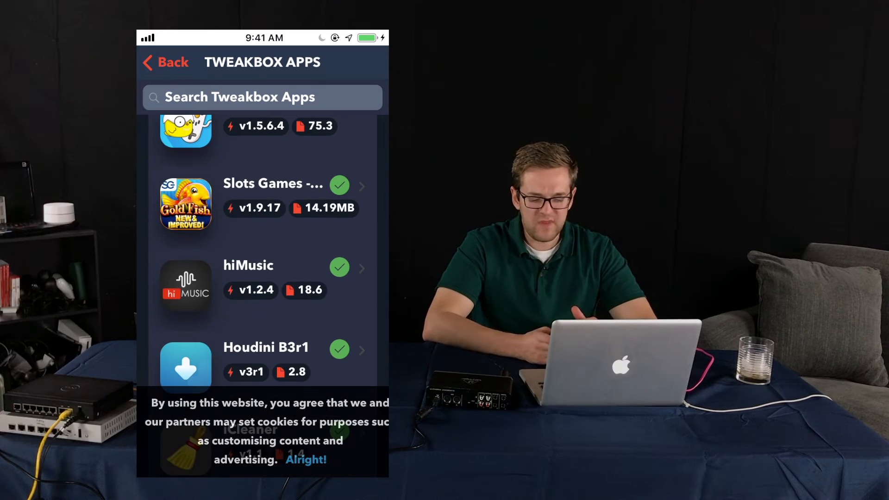
scroll("down", 3)
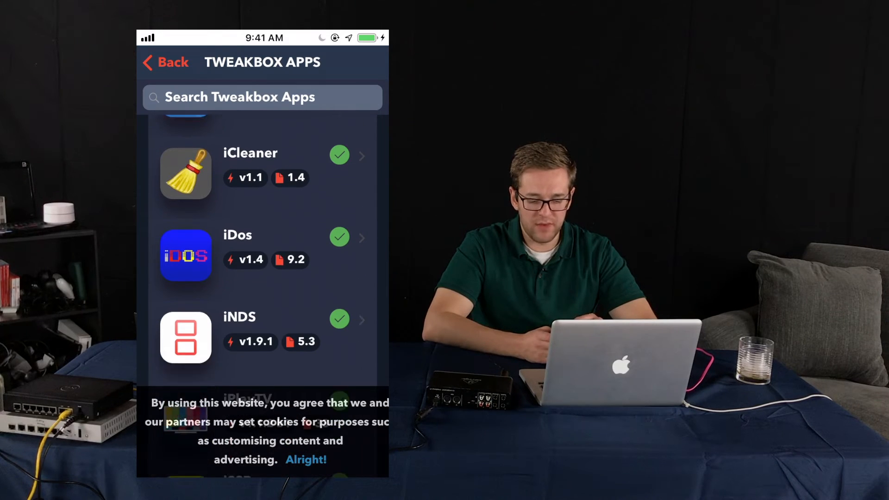
scroll("down", 3)
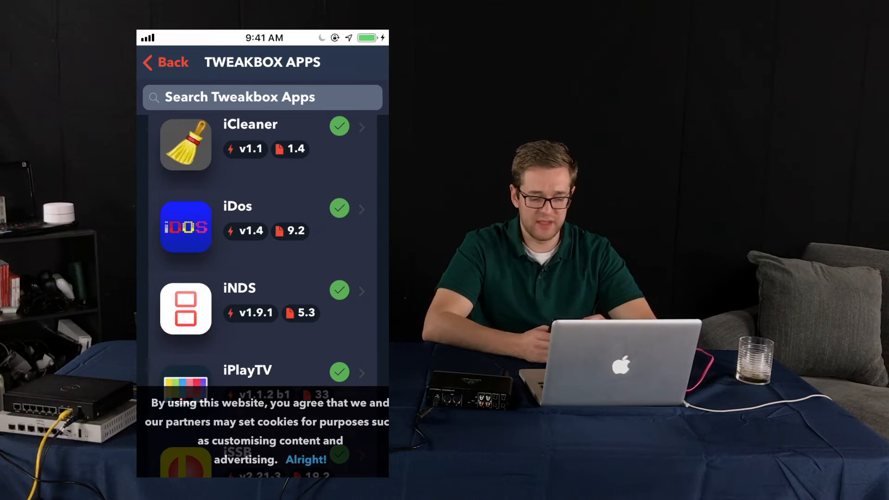
scroll("down", 3)
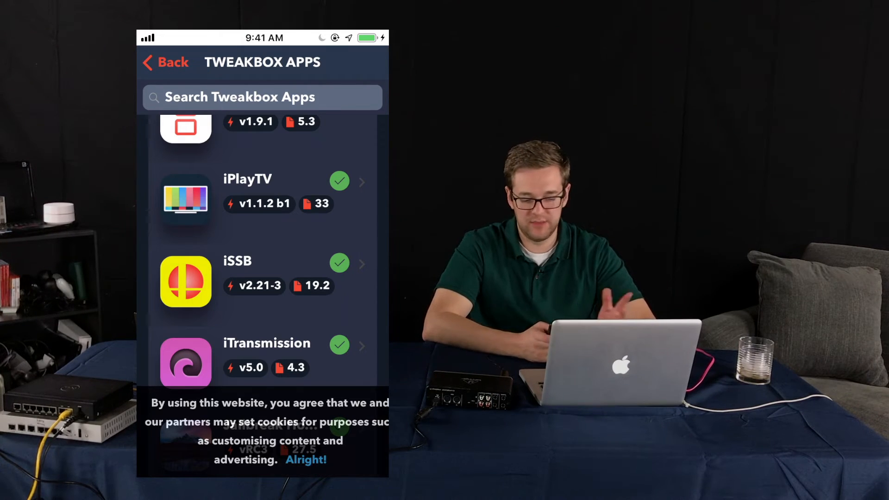
scroll("down", 3)
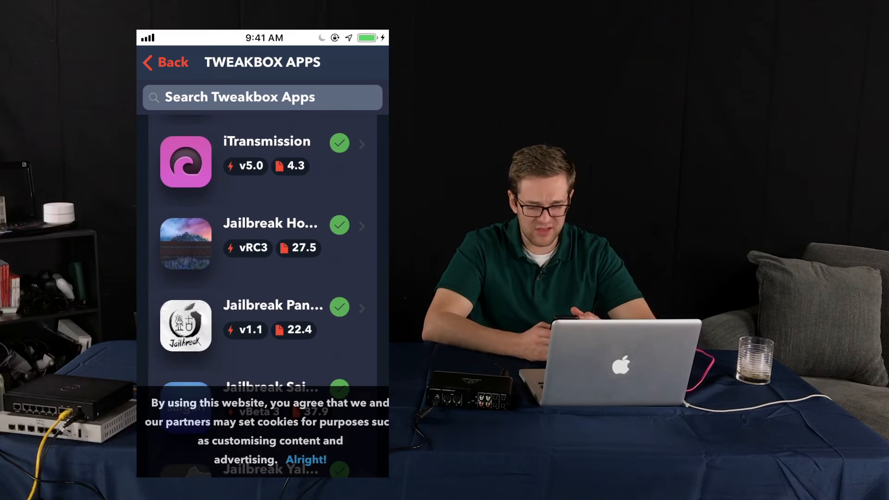
scroll("down", 3)
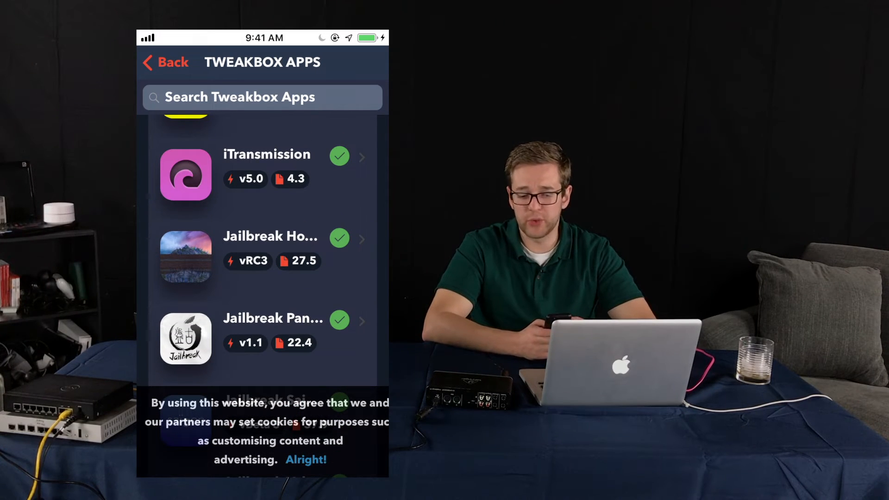
scroll("down", 3)
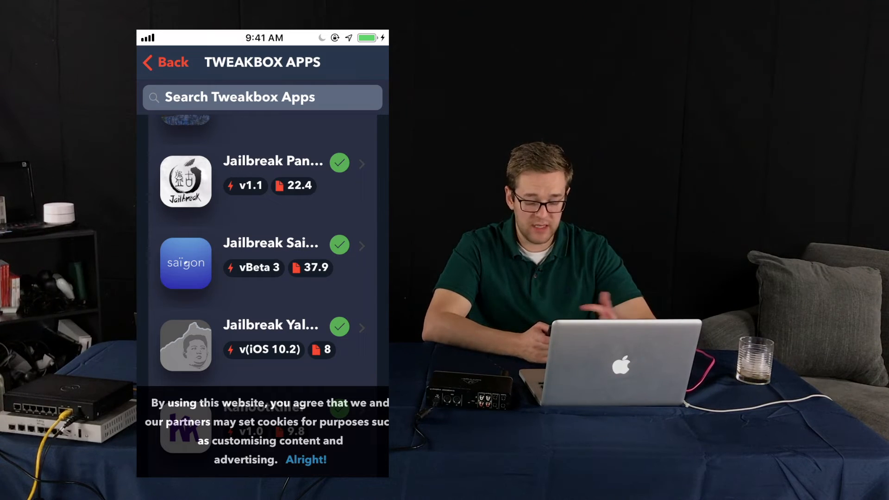
scroll("down", 3)
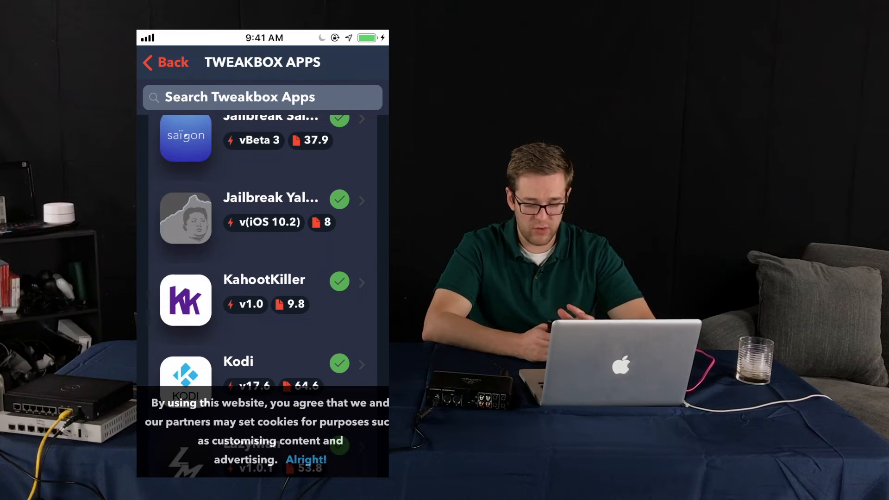
scroll("down", 3)
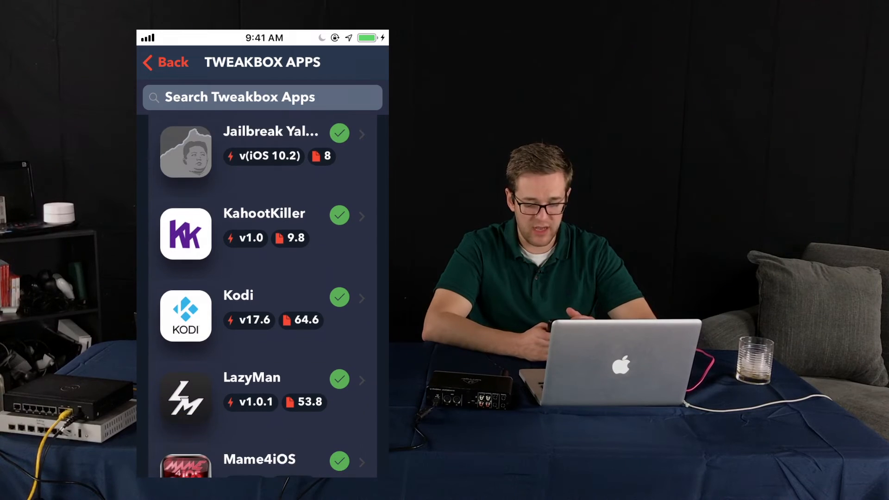
scroll("down", 3)
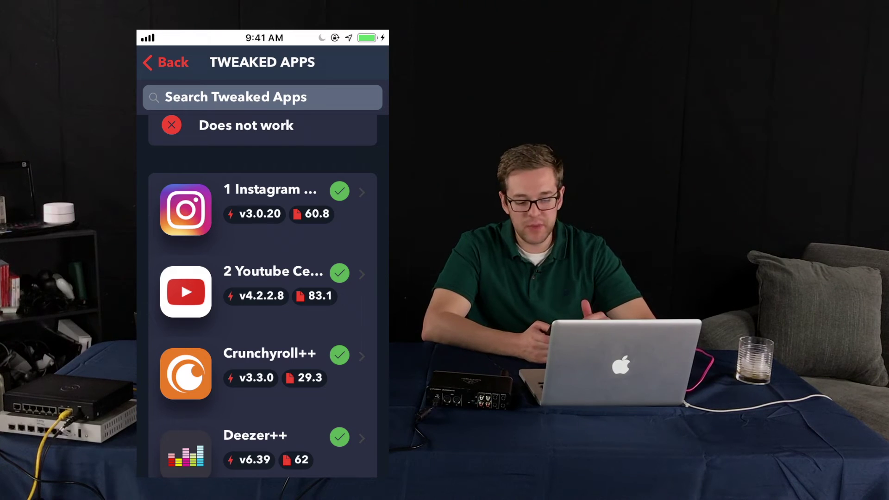
Scroll the Tweaked Apps list past Facebook++, Kik++, NBA++, NFL++ to Pandora++ and Snapchat variants
scroll("down", 3)
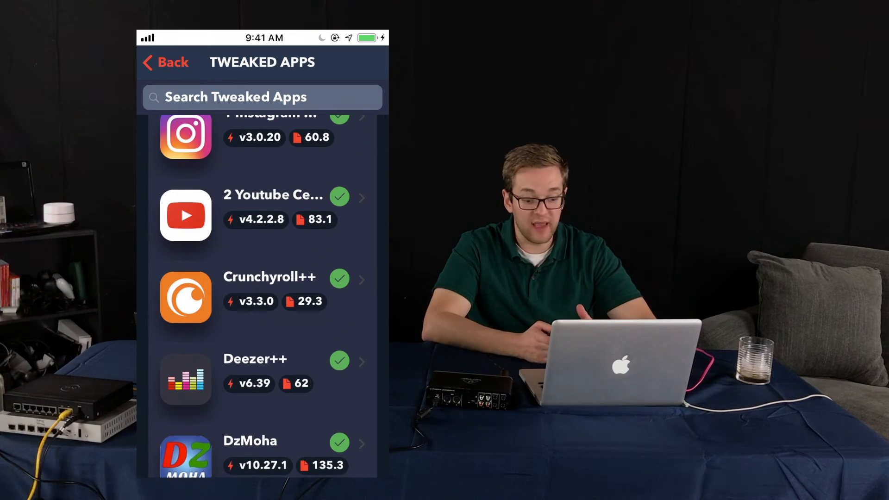
scroll("down", 3)
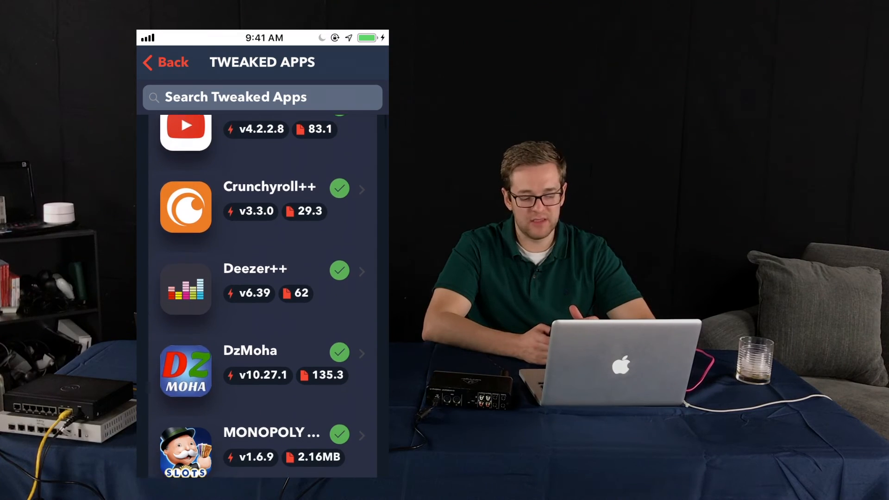
scroll("down", 3)
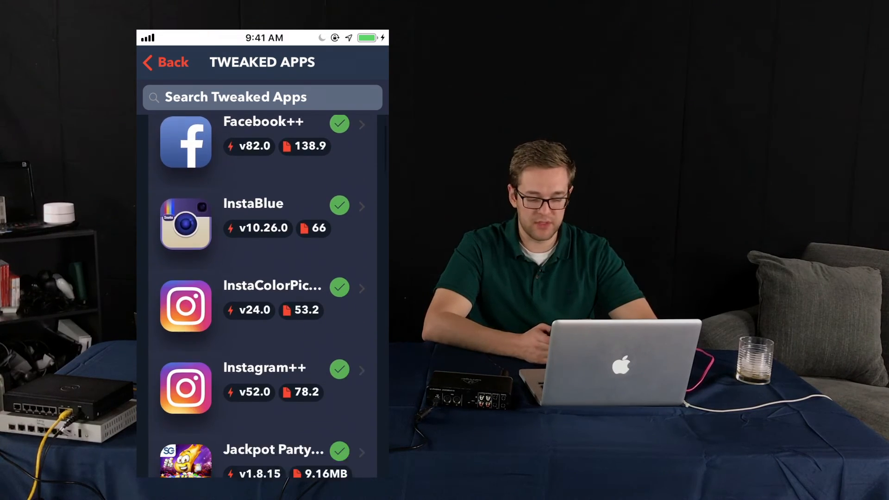
scroll("down", 3)
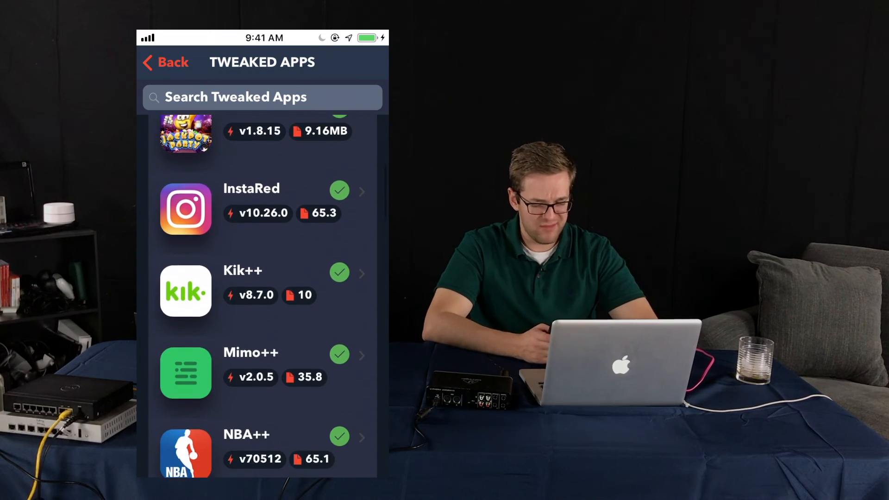
scroll("down", 3)
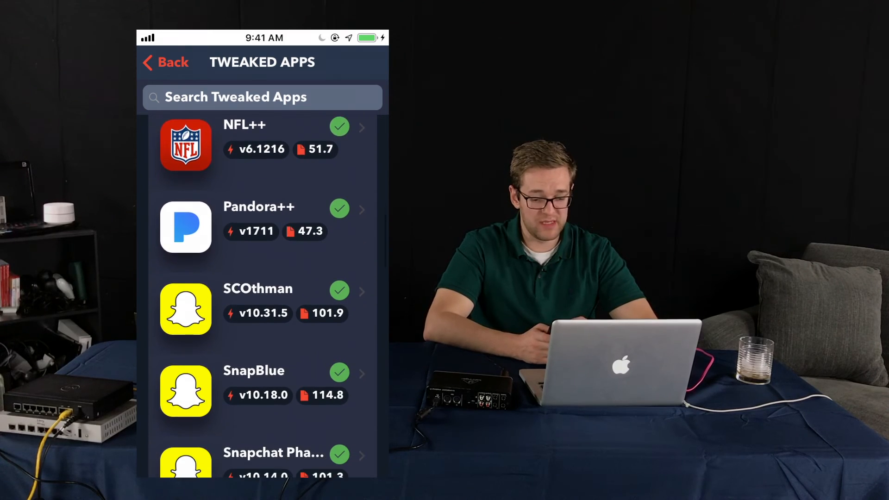
scroll("down", 3)
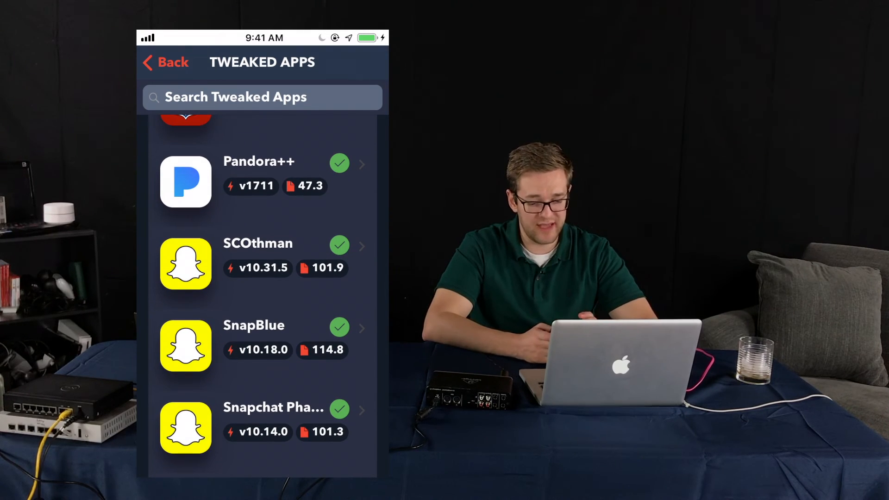
Switch to the Hacked Games catalog and scroll from Clash Of Clans past iSpoofer to Pokémon Quest
left_click(167, 62)
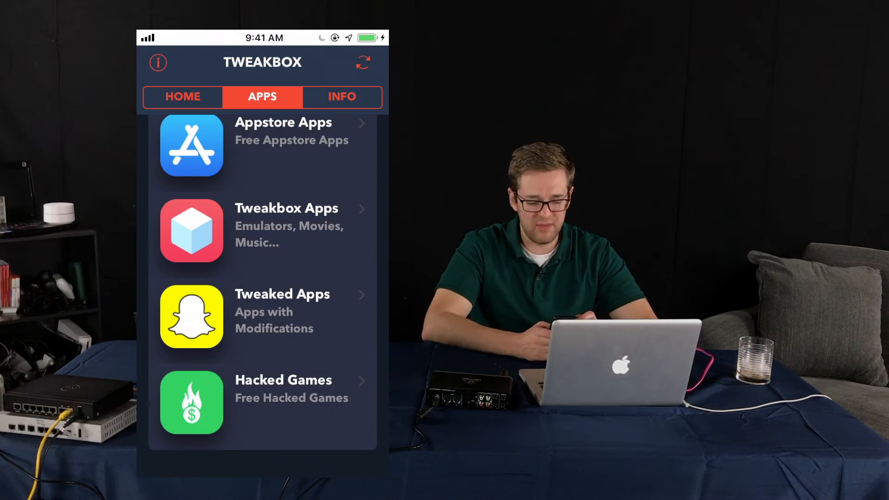
left_click(283, 402)
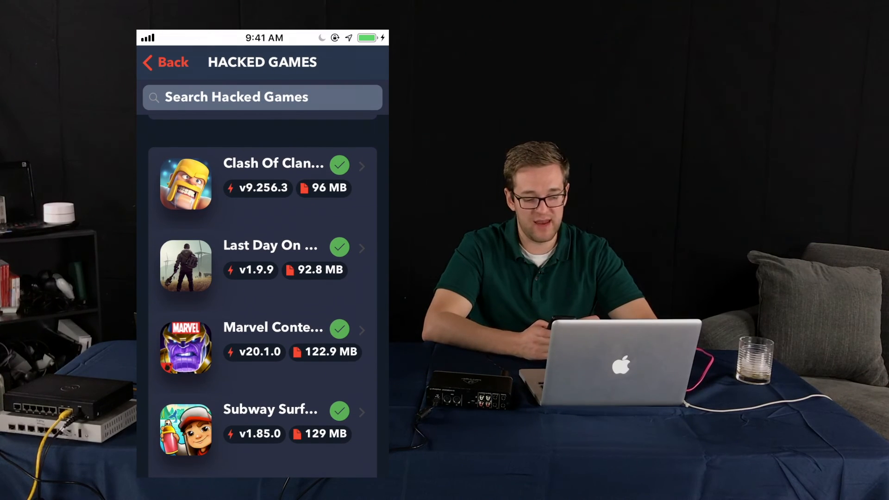
scroll("down", 3)
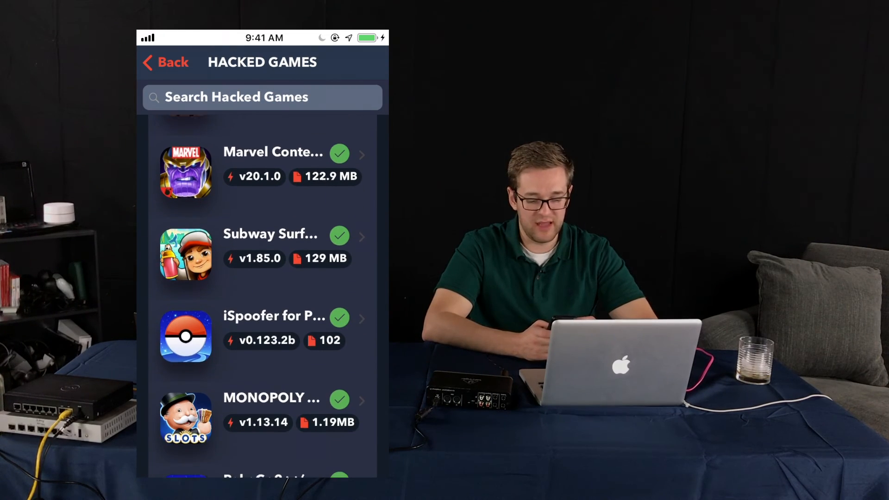
scroll("down", 3)
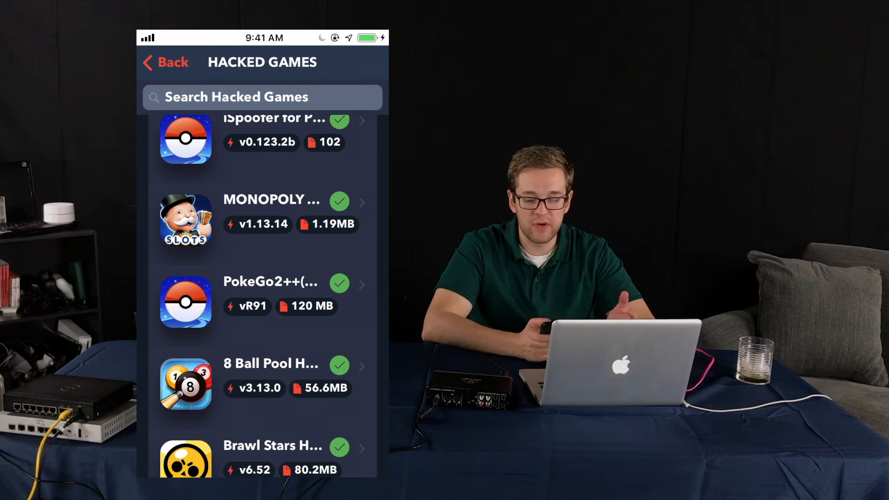
scroll("down", 3)
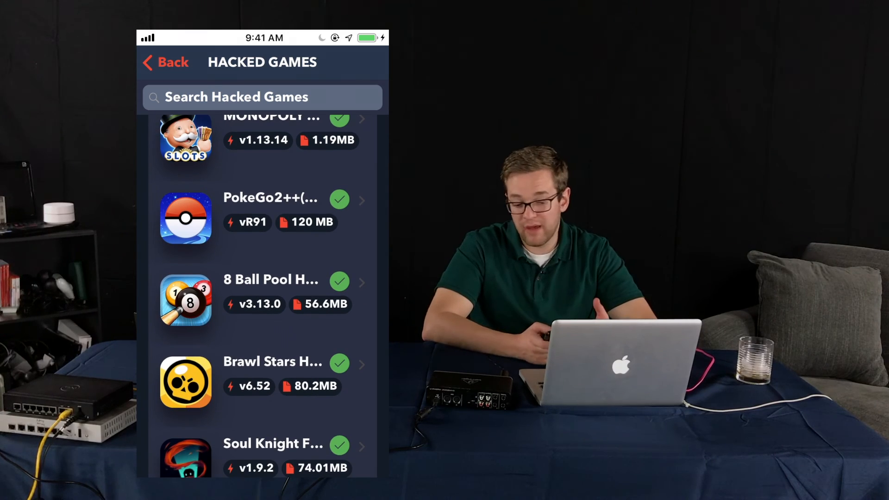
scroll("down", 3)
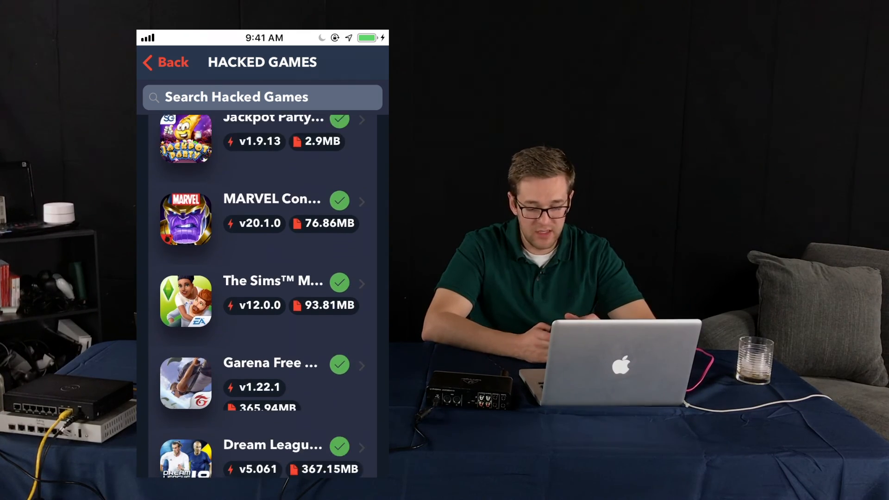
scroll("down", 3)
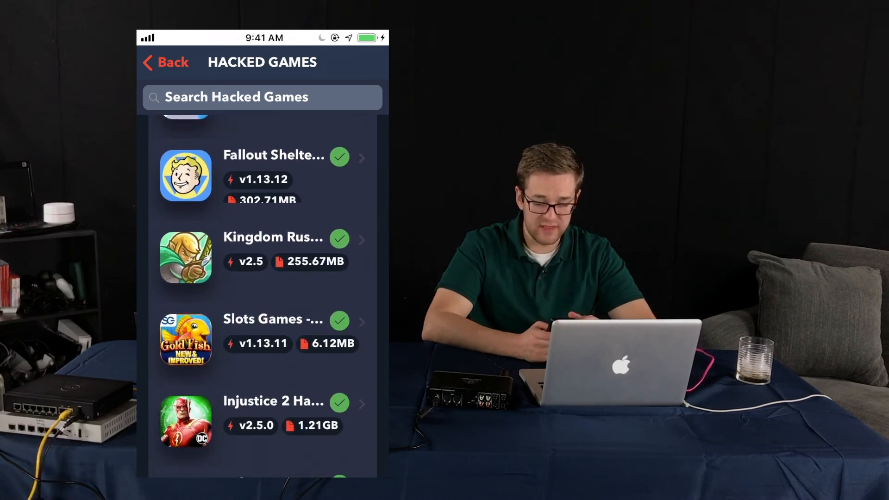
scroll("down", 3)
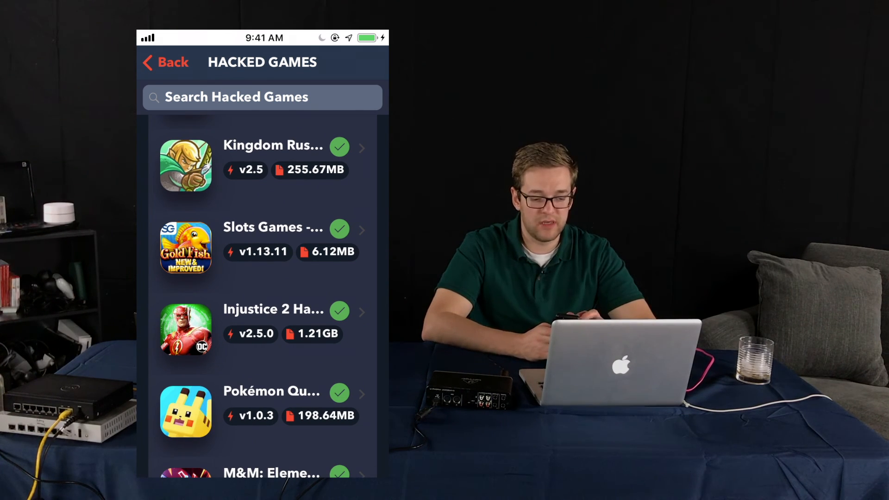
Leave Hacked Games and return to the APPS tab listing the four categories
left_click(166, 62)
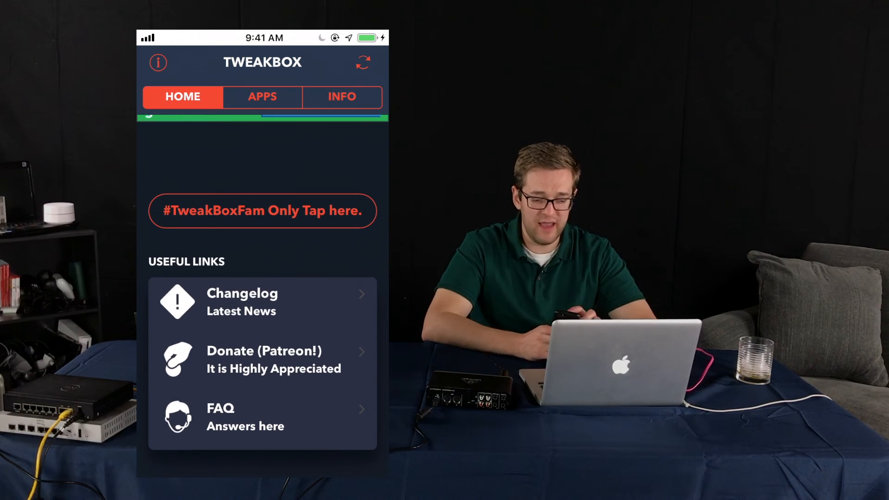
left_click(262, 97)
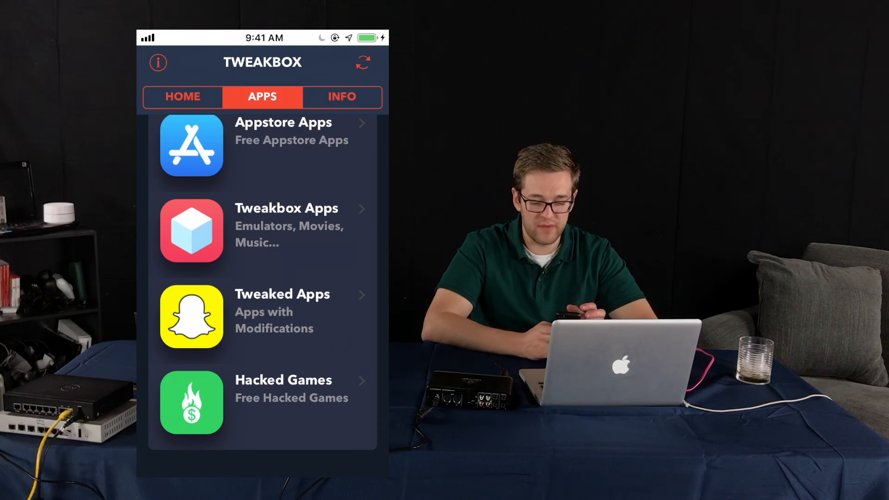